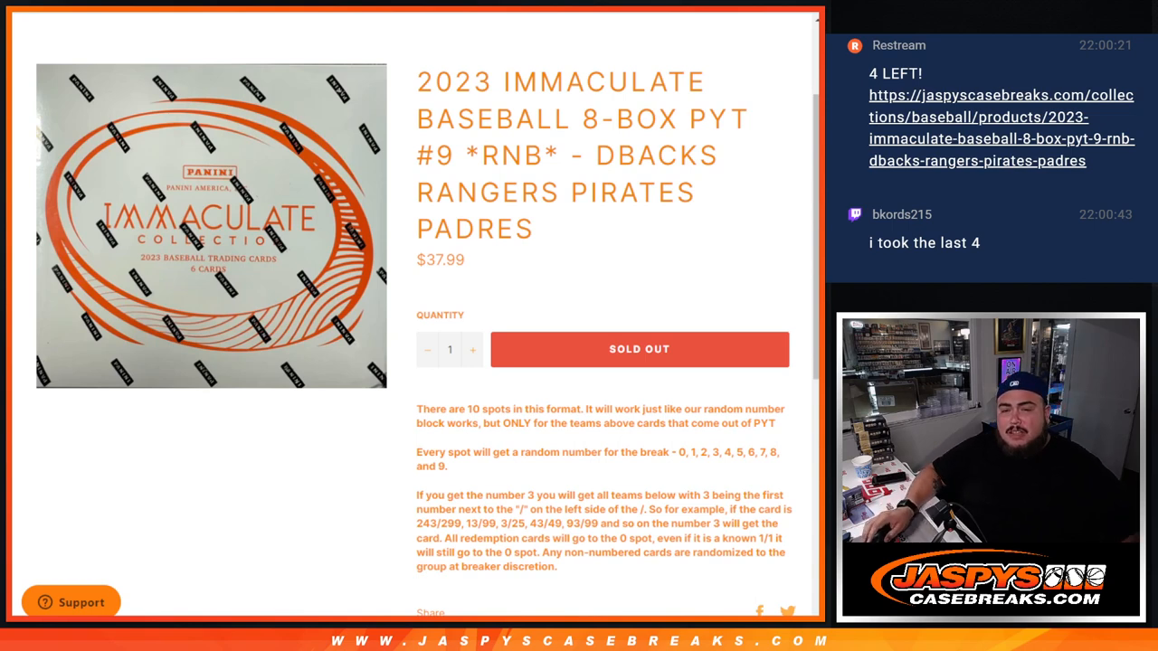
# Step: Highlight the example card number and review the PYT #9 break's spot rules
pyautogui.moveTo(417, 452); pyautogui.dragTo(448, 465)
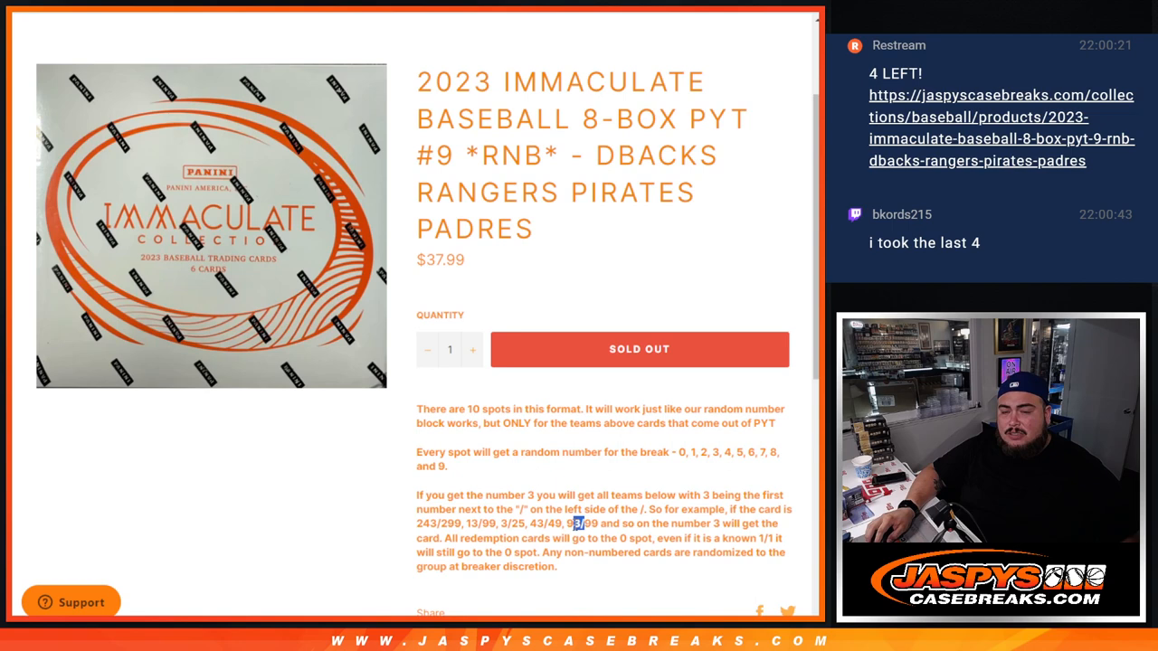
pyautogui.scroll(-3)
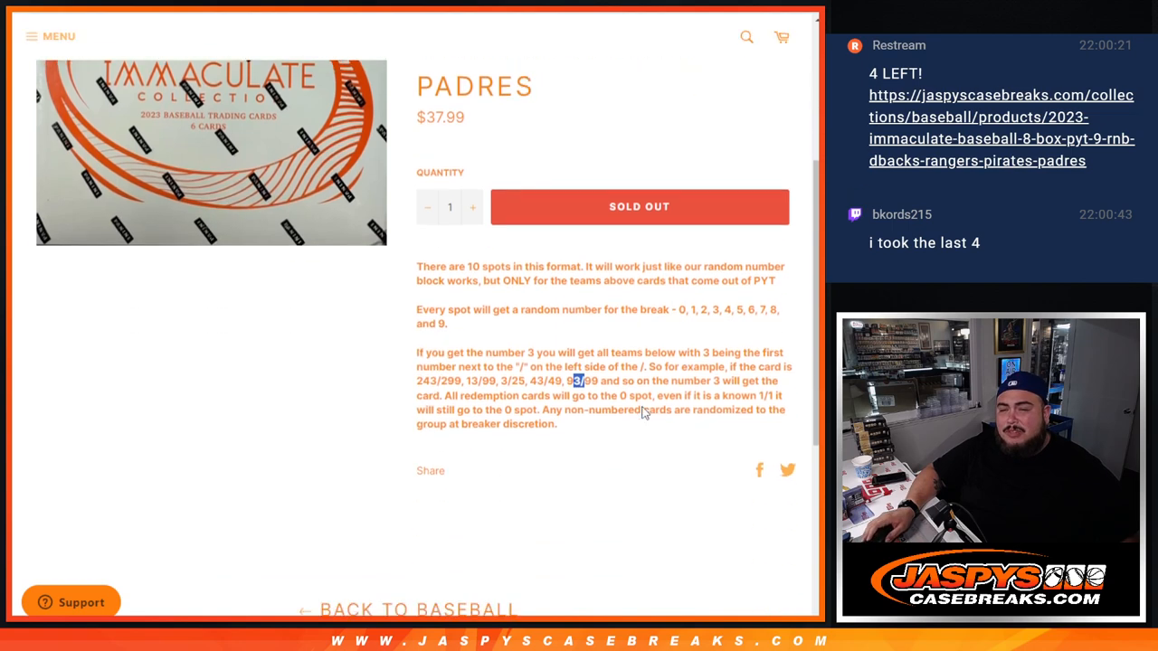
pyautogui.scroll(3)
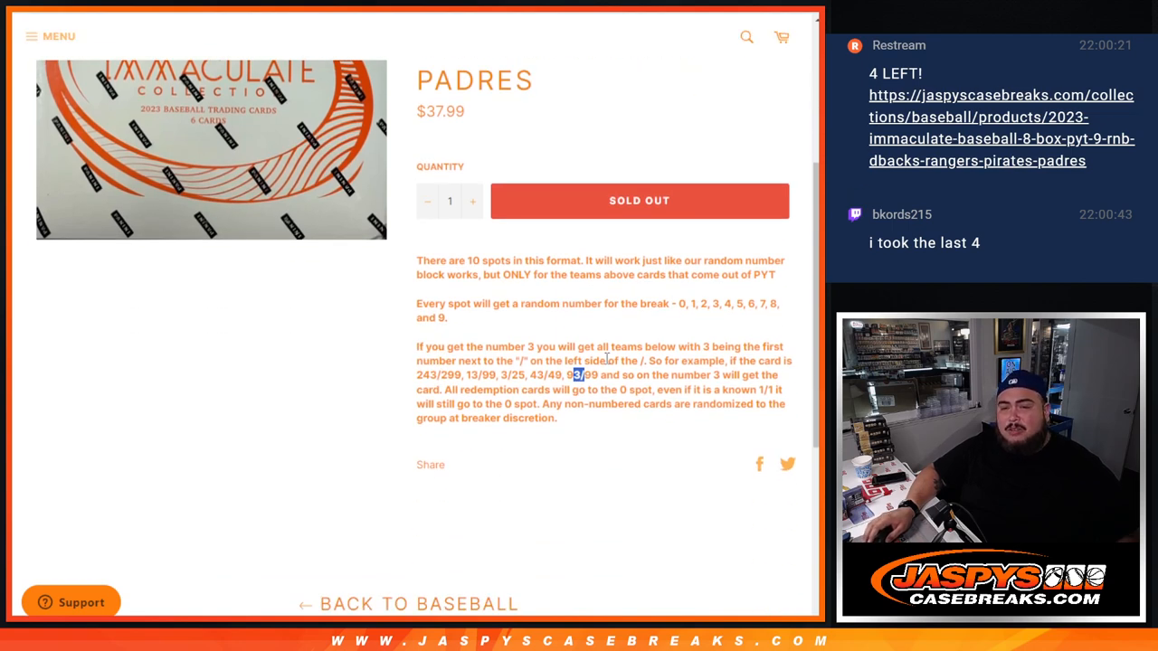
pyautogui.scroll(3)
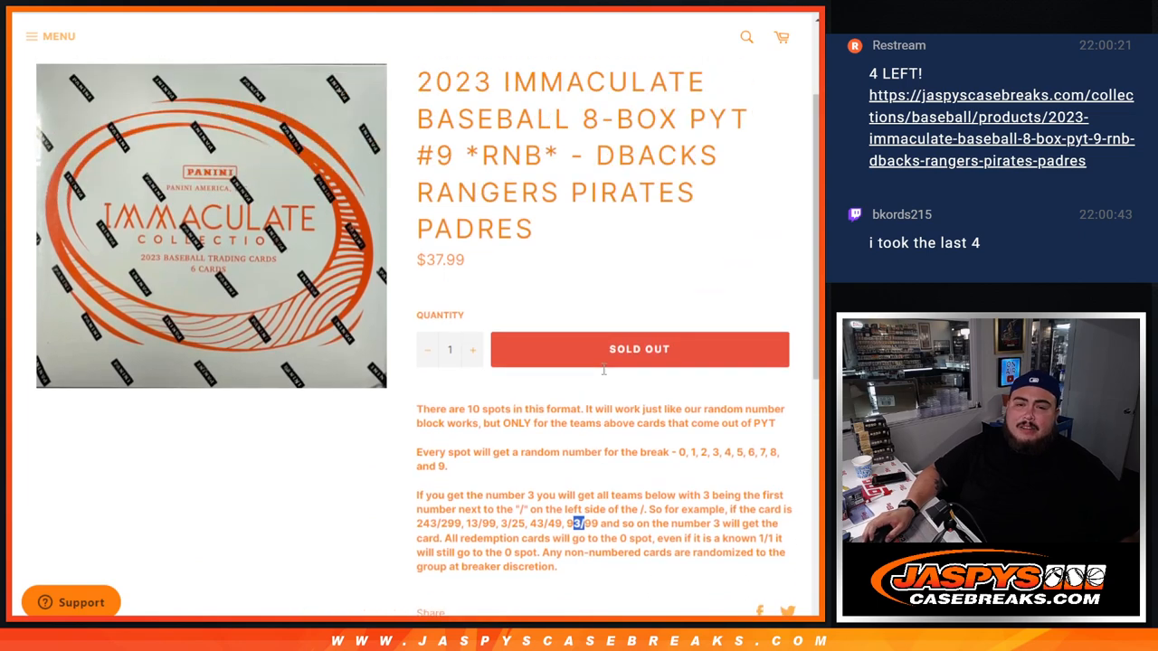
pyautogui.moveTo(604, 416)
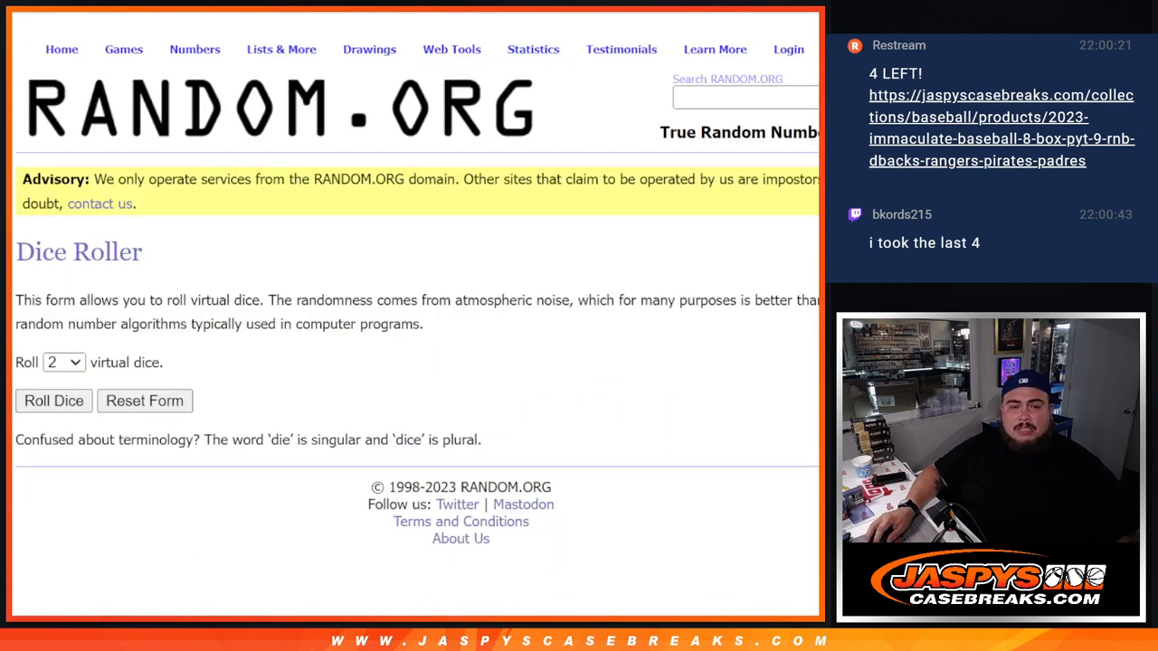
# Step: Switch to the RANDOM.ORG Dice Roller and roll two dice
pyautogui.click(282, 48)
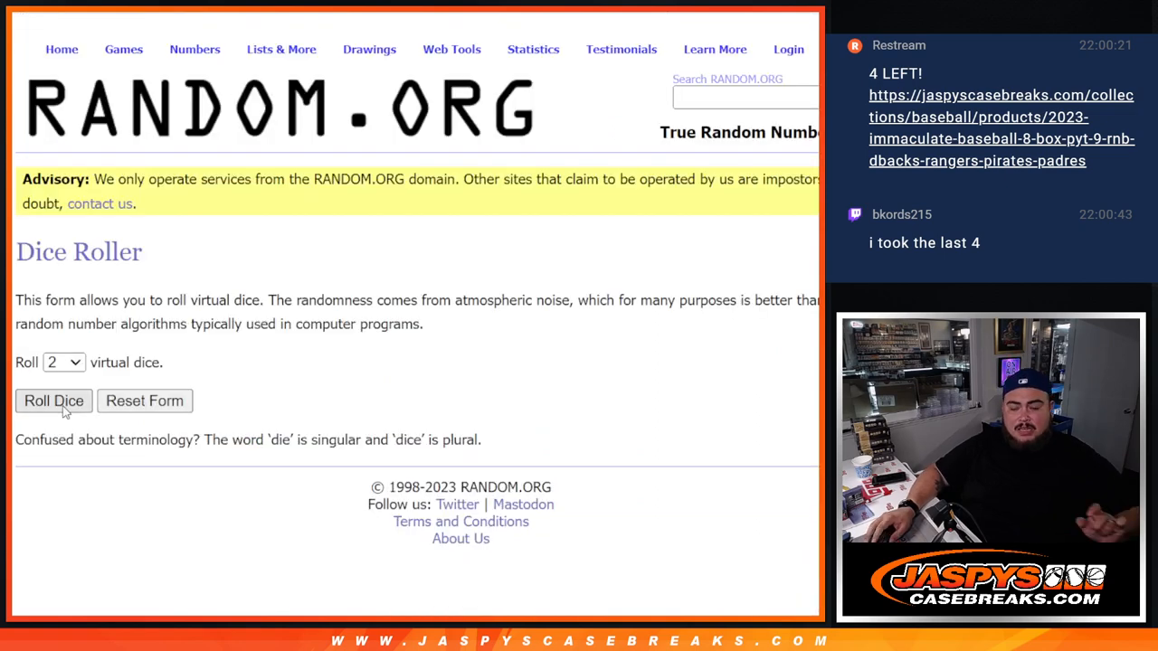
pyautogui.click(53, 401)
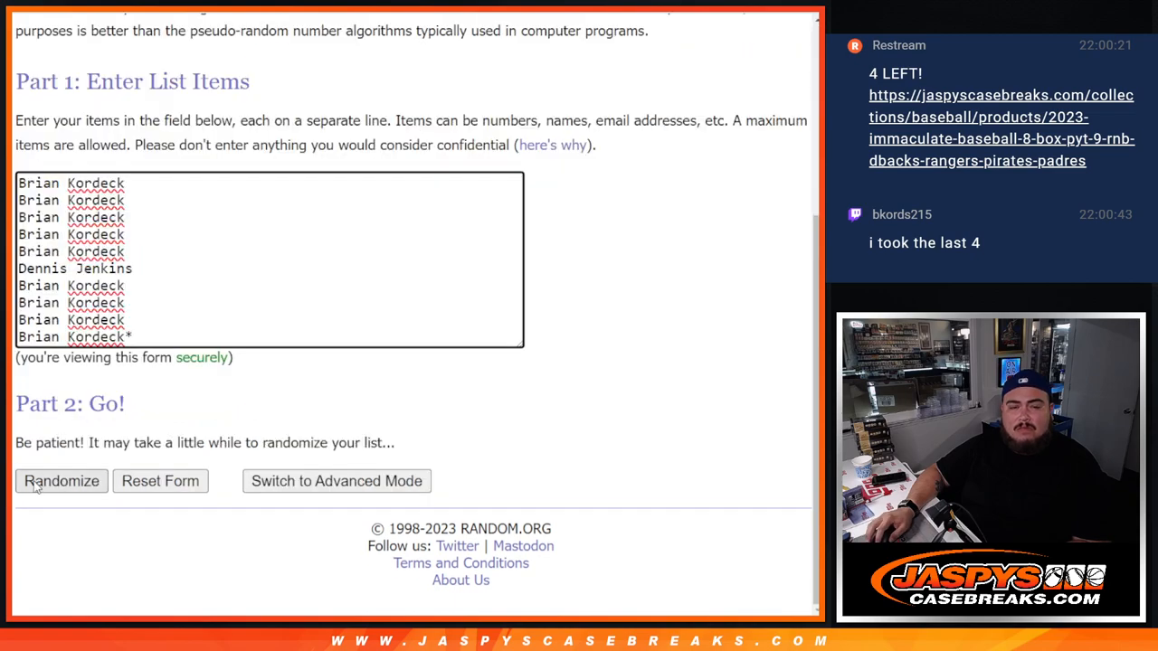
# Step: Shuffle the ten customer names into random order on RANDOM.ORG
pyautogui.click(62, 481)
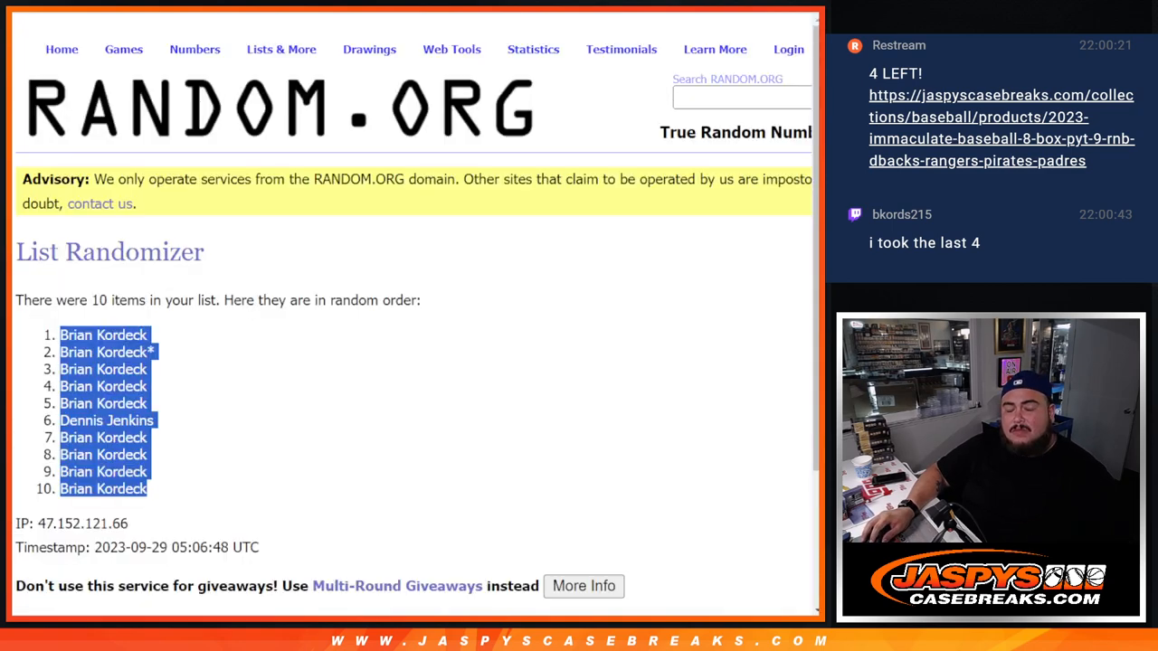
pyautogui.scroll(-3)
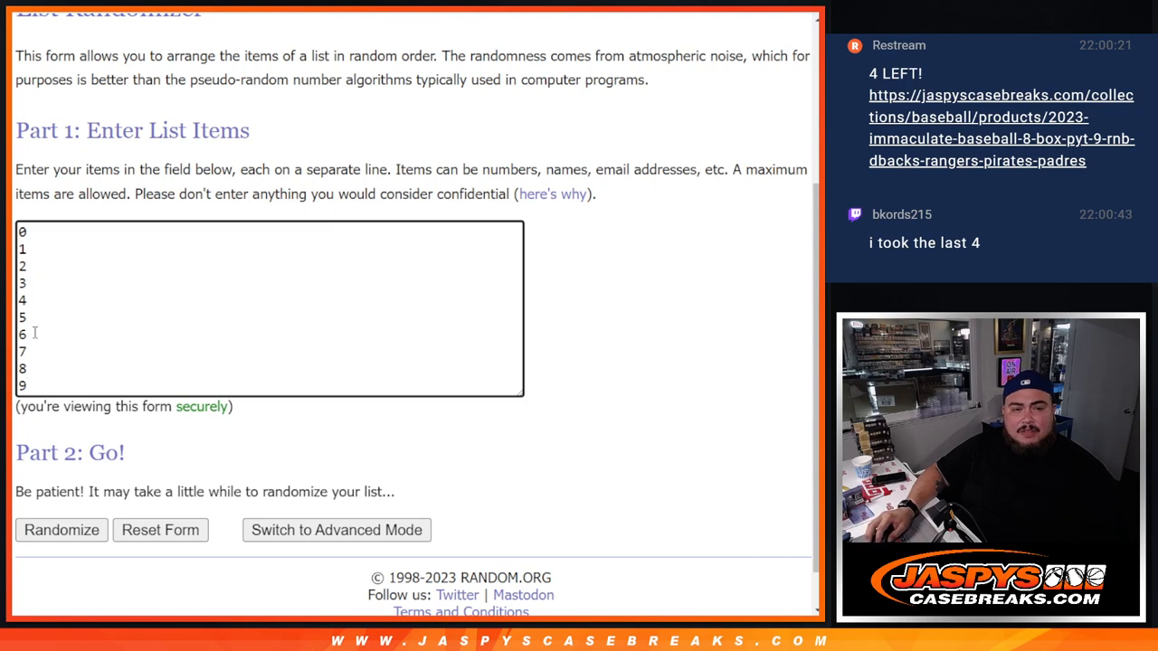
# Step: Randomize the spot numbers 0 through 9 twice
pyautogui.click(61, 530)
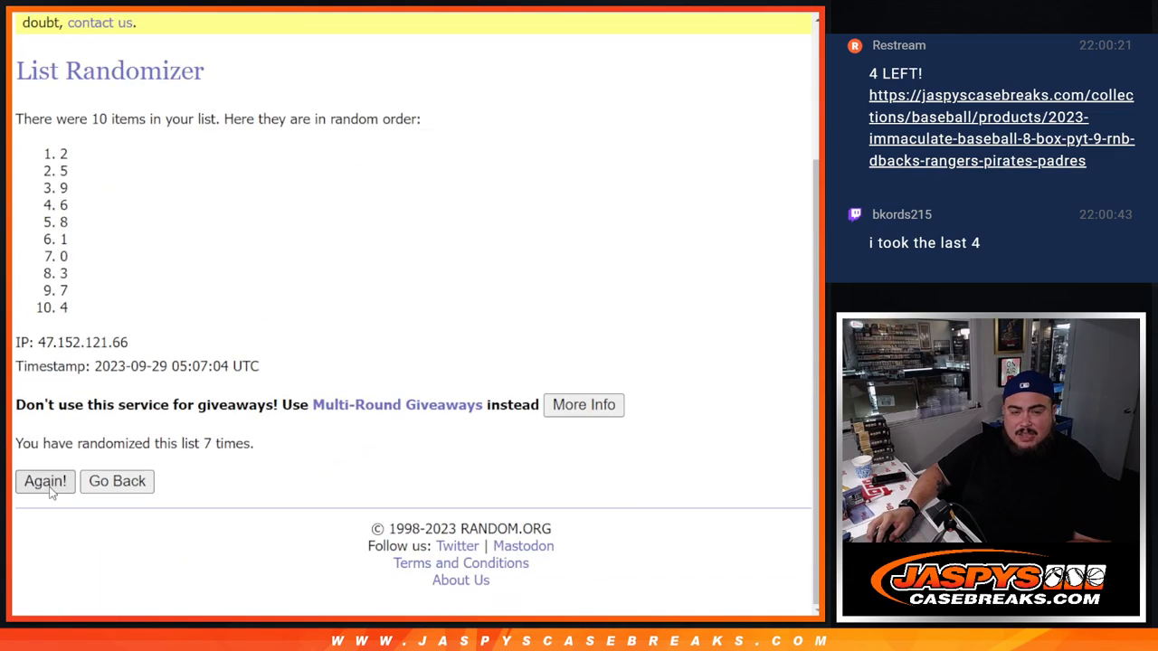
pyautogui.click(45, 481)
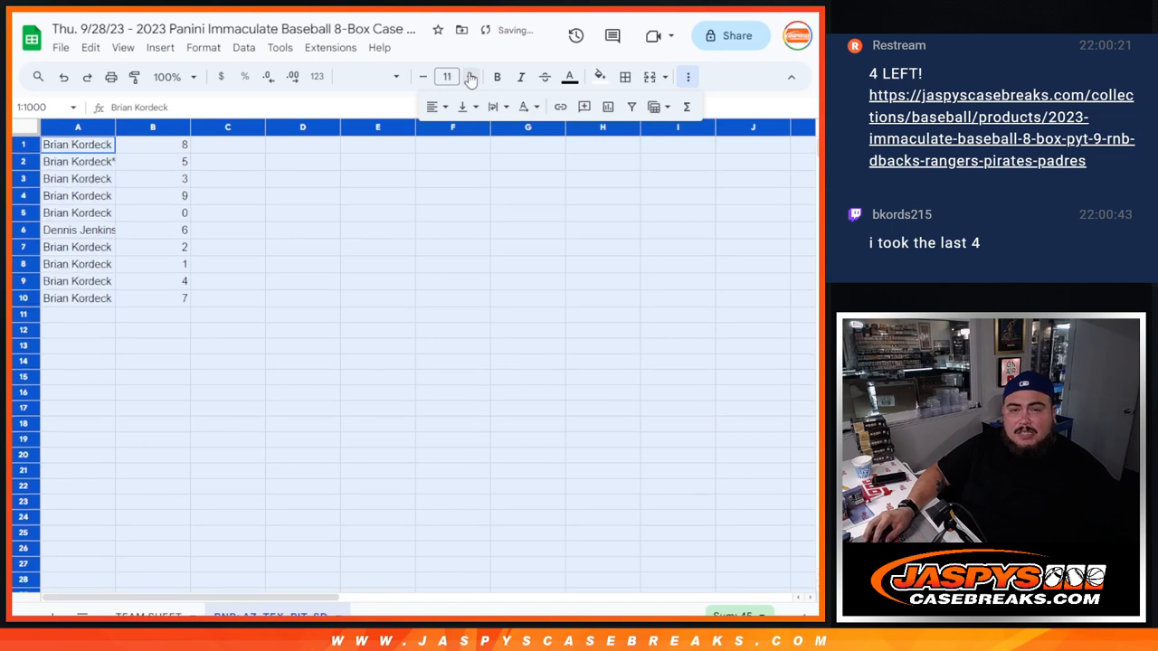
# Step: Enlarge the name and spot number list's font size to 24
pyautogui.click(469, 76)
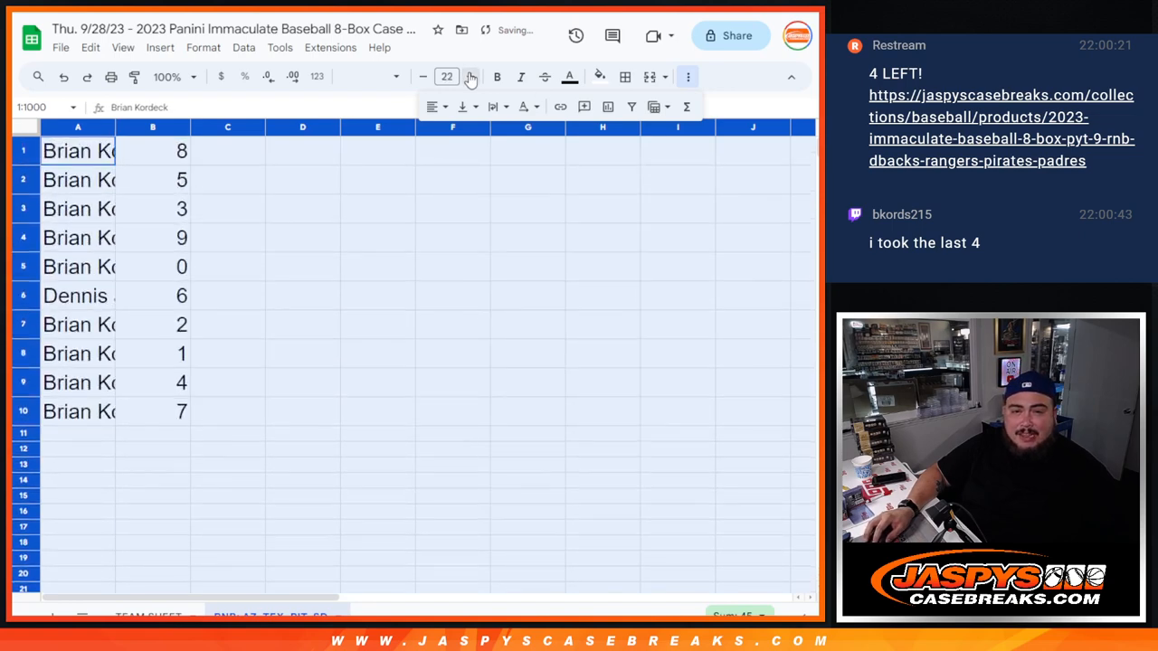
pyautogui.click(469, 76)
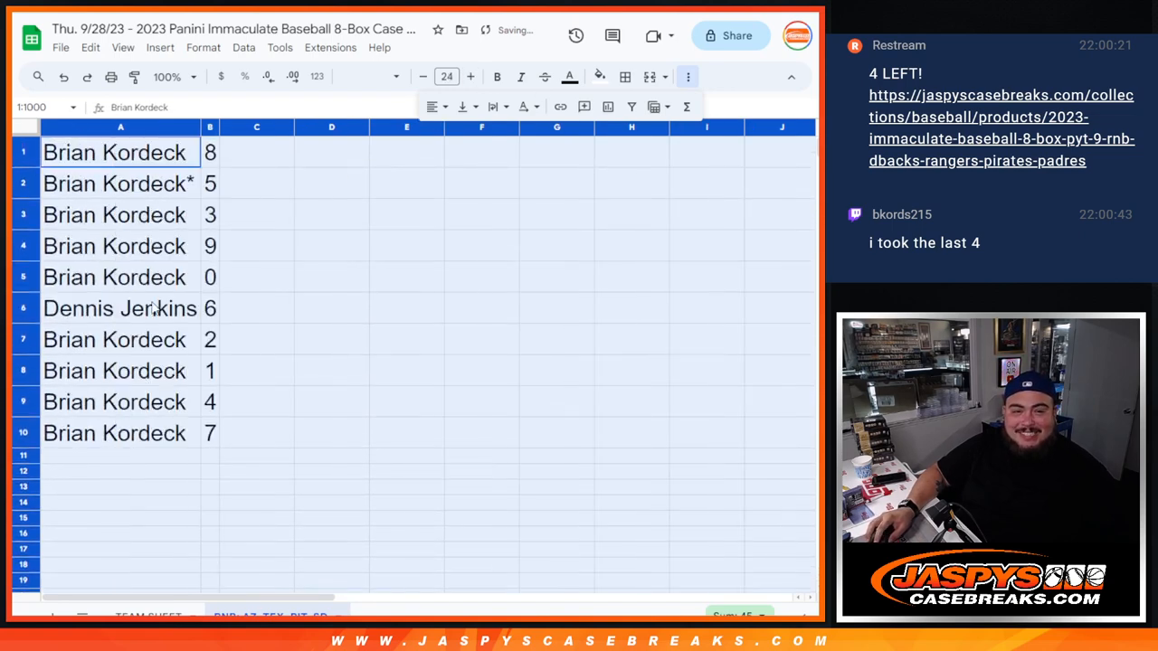